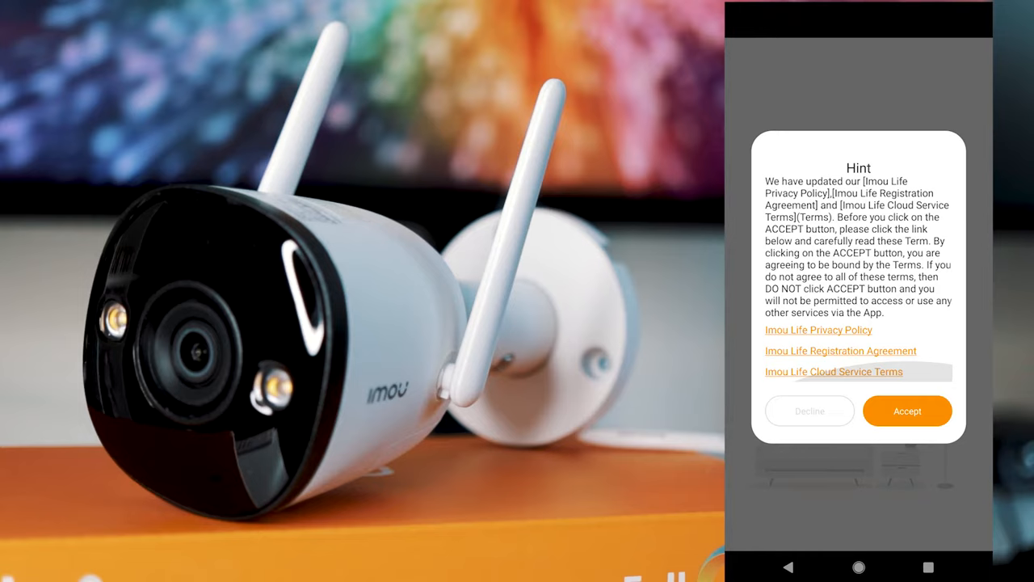
Accept the updated privacy policy and service terms in the Hint dialog
click(906, 410)
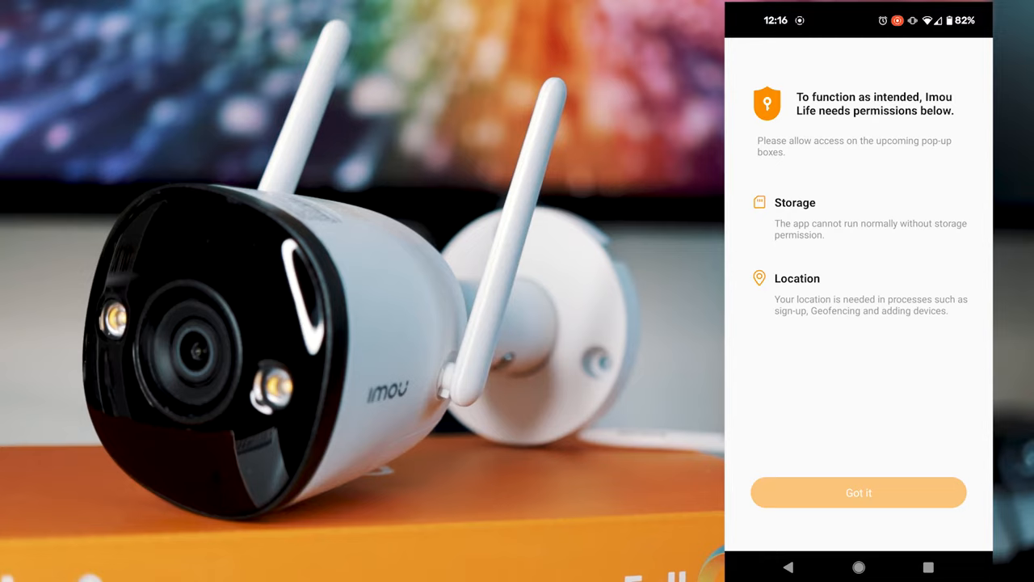
Acknowledge the storage and location permissions notice with Got it
click(858, 491)
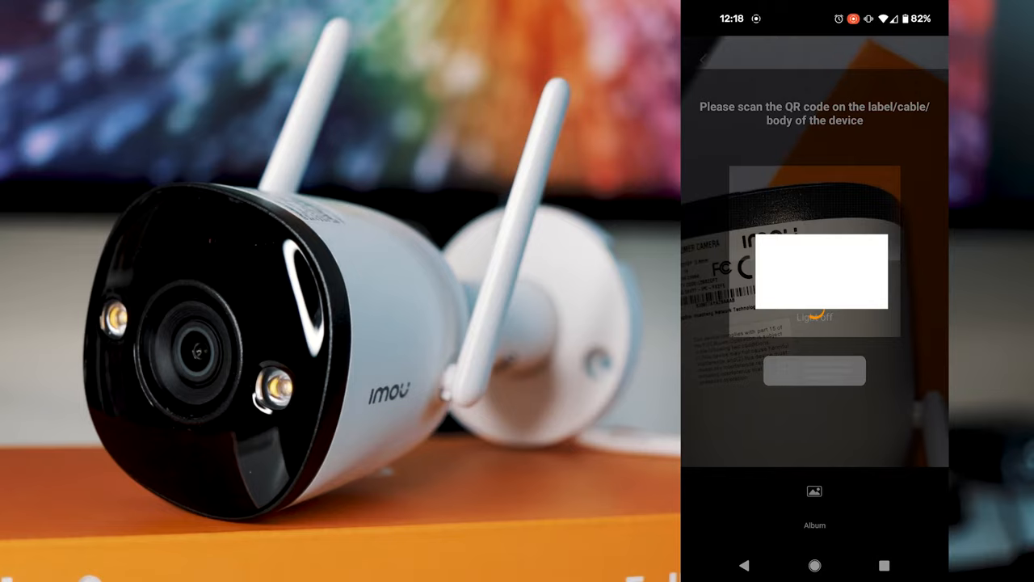
Confirm the scanned camera's readiness checklist and proceed to the temporary Wi-Fi connection prompt
click(815, 370)
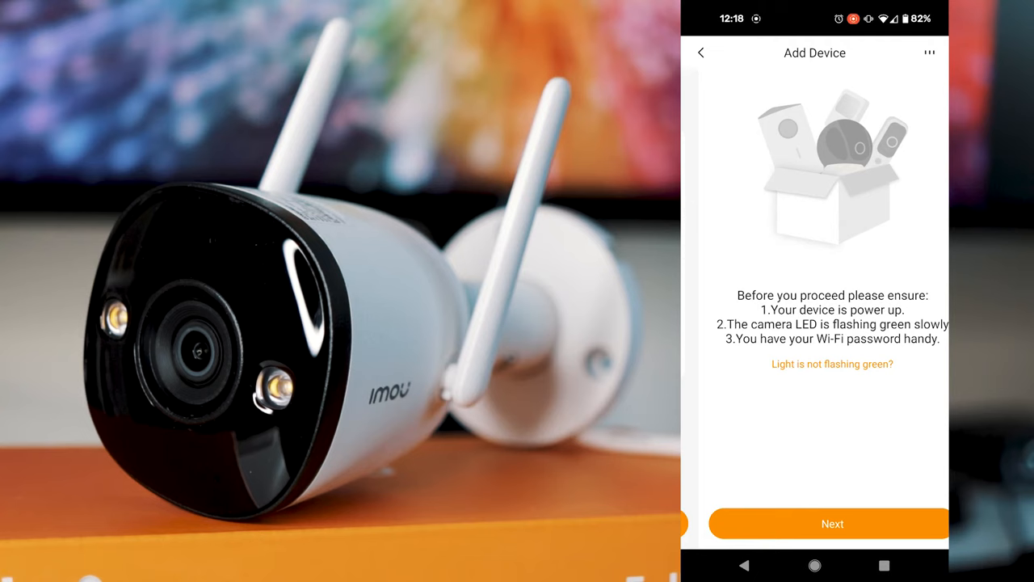
click(830, 524)
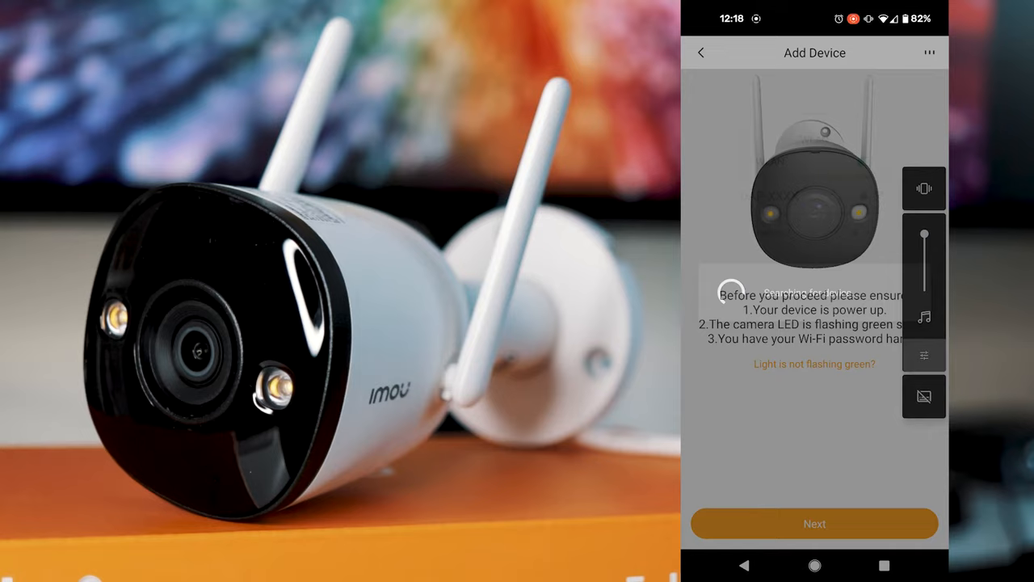
click(814, 524)
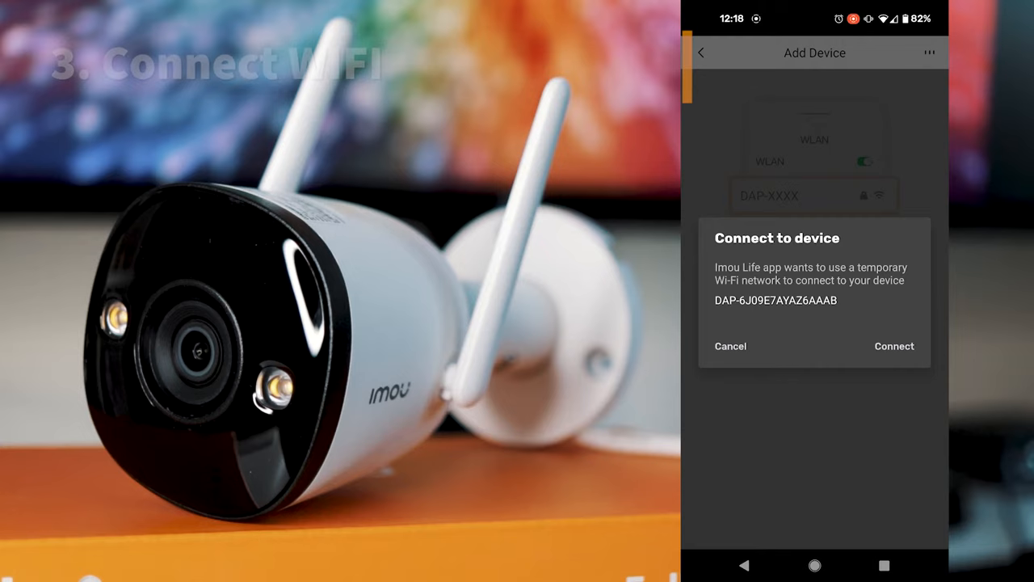
Join the camera's temporary Wi-Fi network so it is added as Bullet 2-AAAB
click(895, 346)
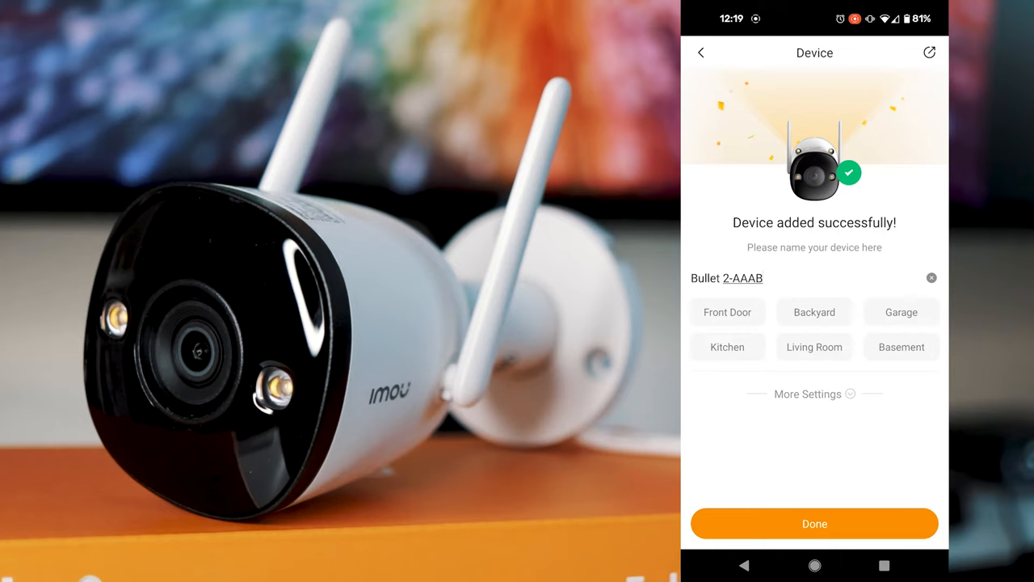
Finish naming the camera and decline the free cloud storage trial with Maybe Later
click(814, 524)
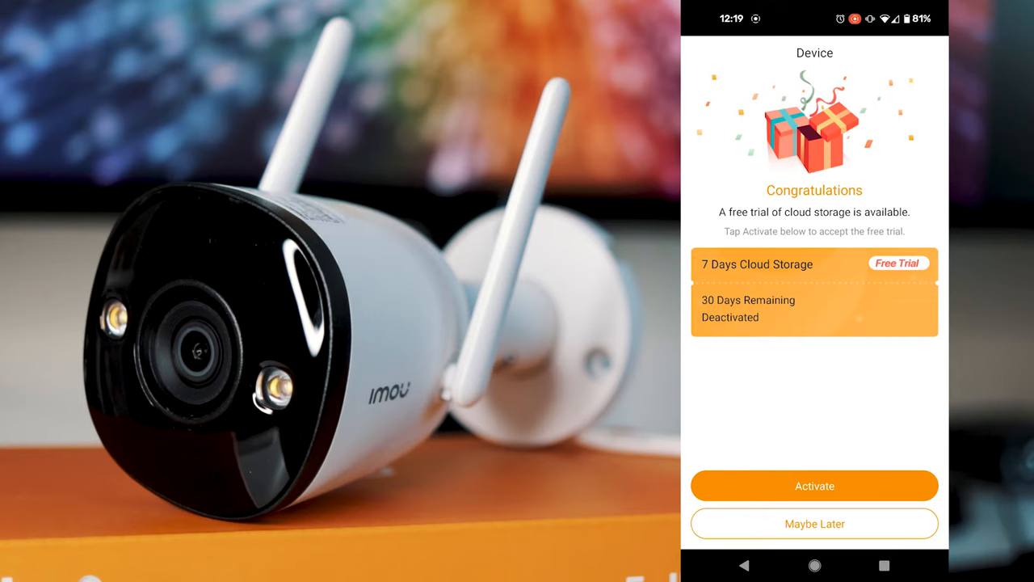
click(815, 524)
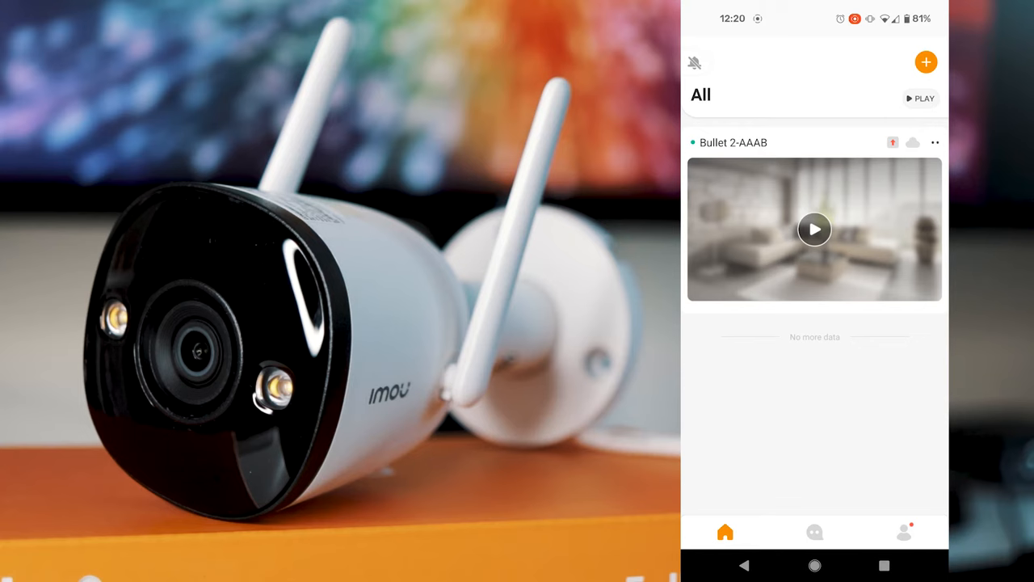
Enter Bullet 2-AAAB's live view and start its firmware update
click(814, 229)
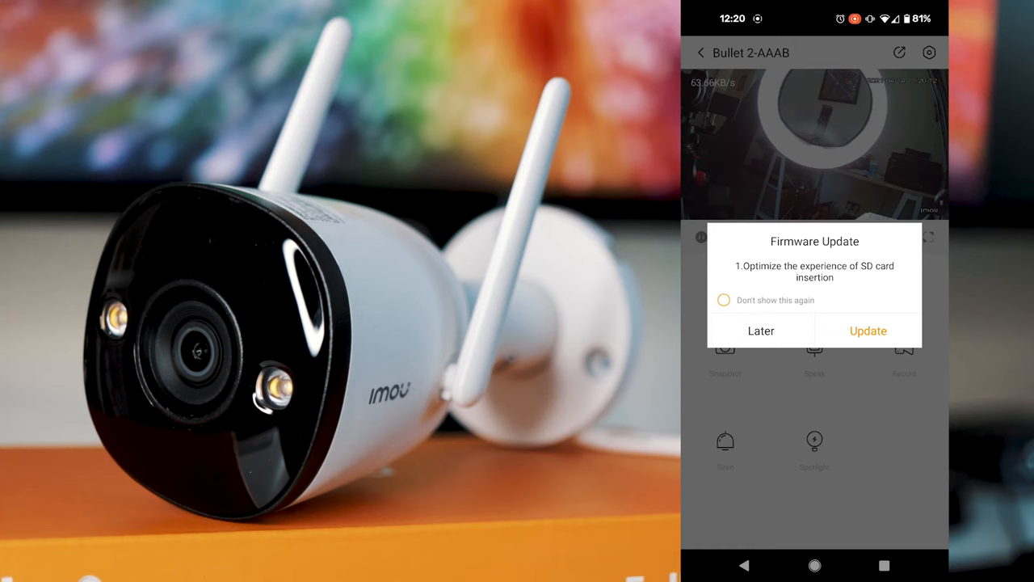
click(867, 329)
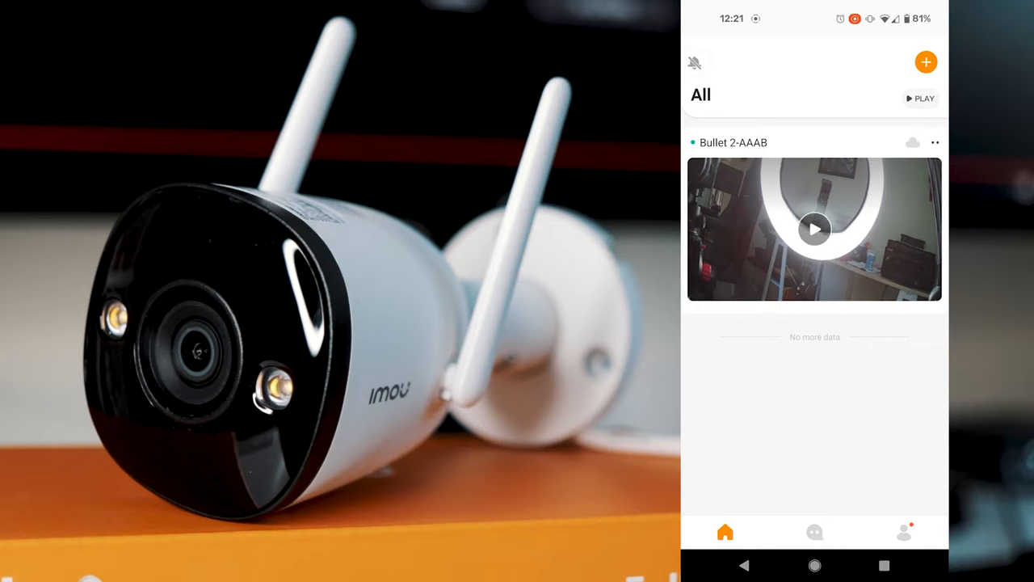
View Bullet 2-AAAB's live feed briefly and return to the device list
click(814, 229)
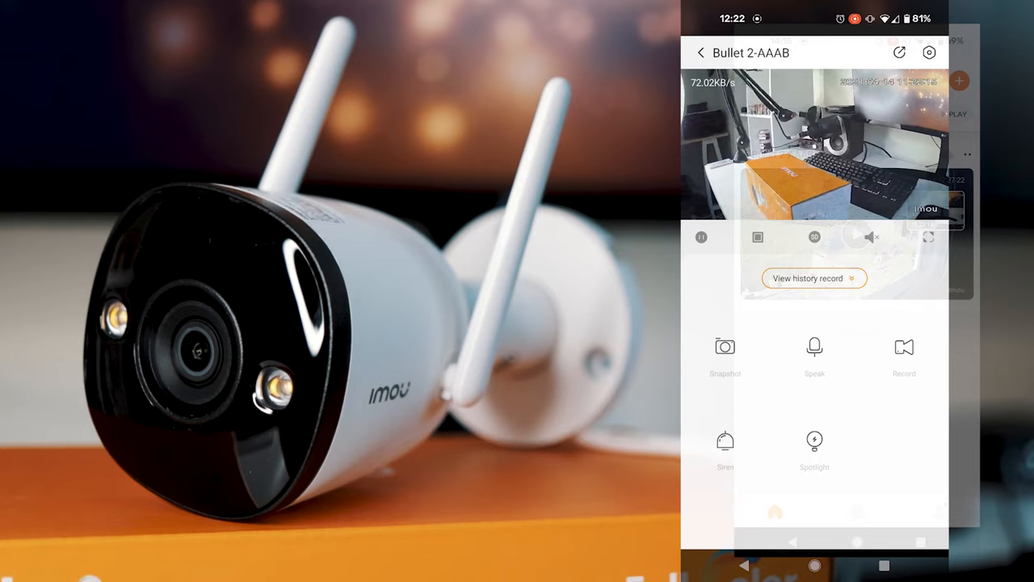
click(702, 52)
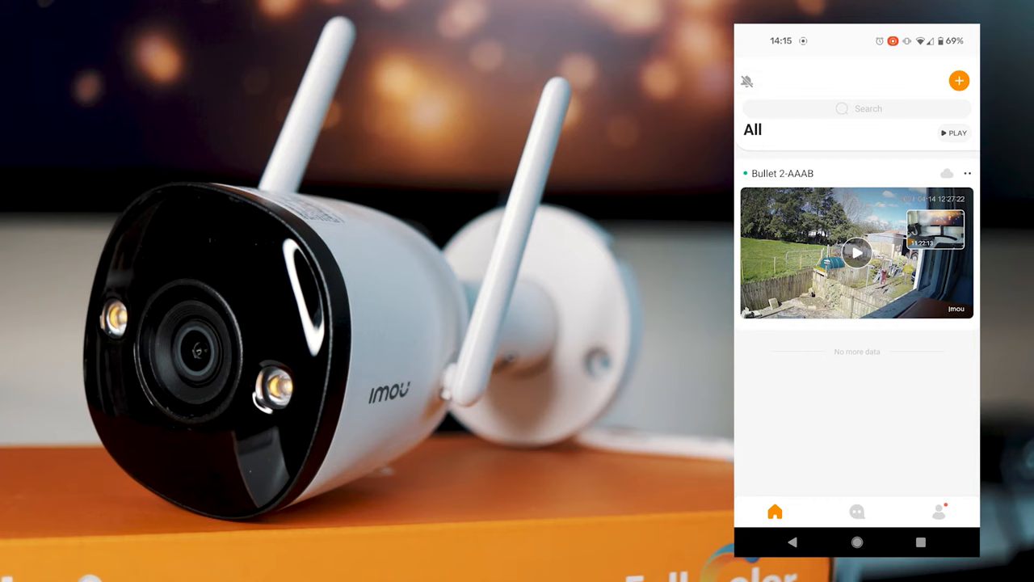
Start Bullet 2-AAAB's live stream of the garden from its thumbnail
click(856, 252)
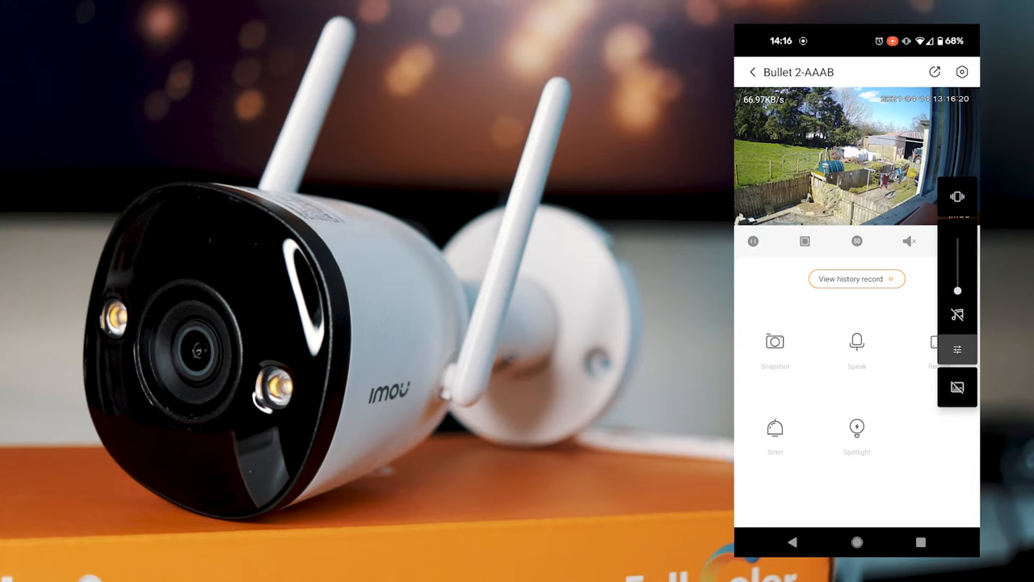
Turn on the camera's spotlight from live view and enter its device settings
click(775, 341)
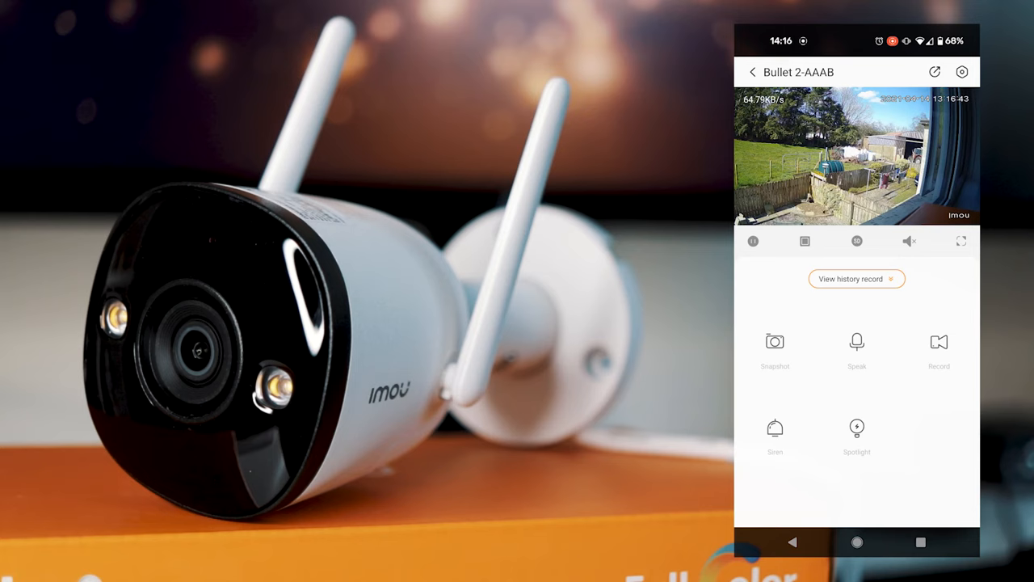
click(856, 428)
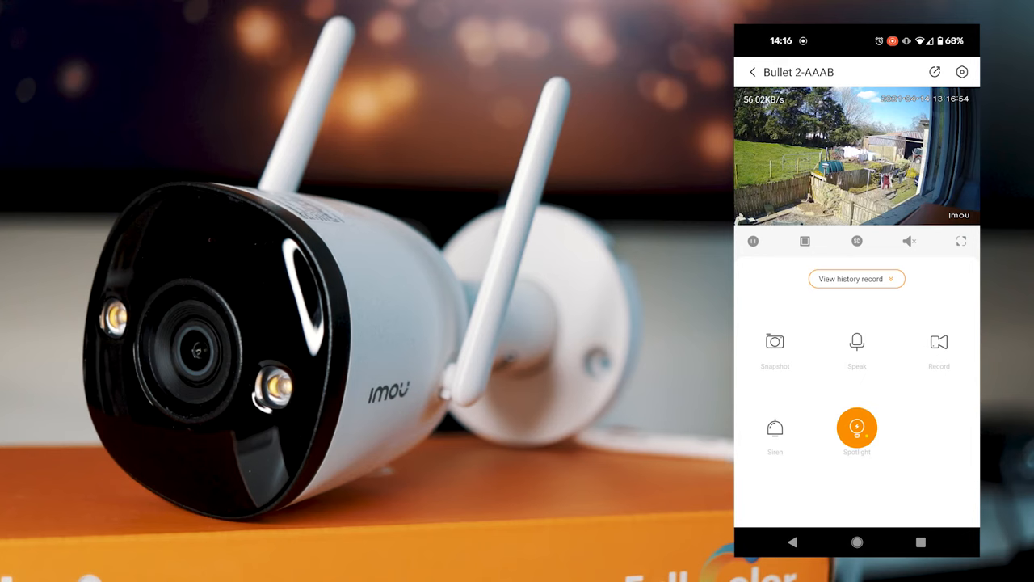
click(961, 71)
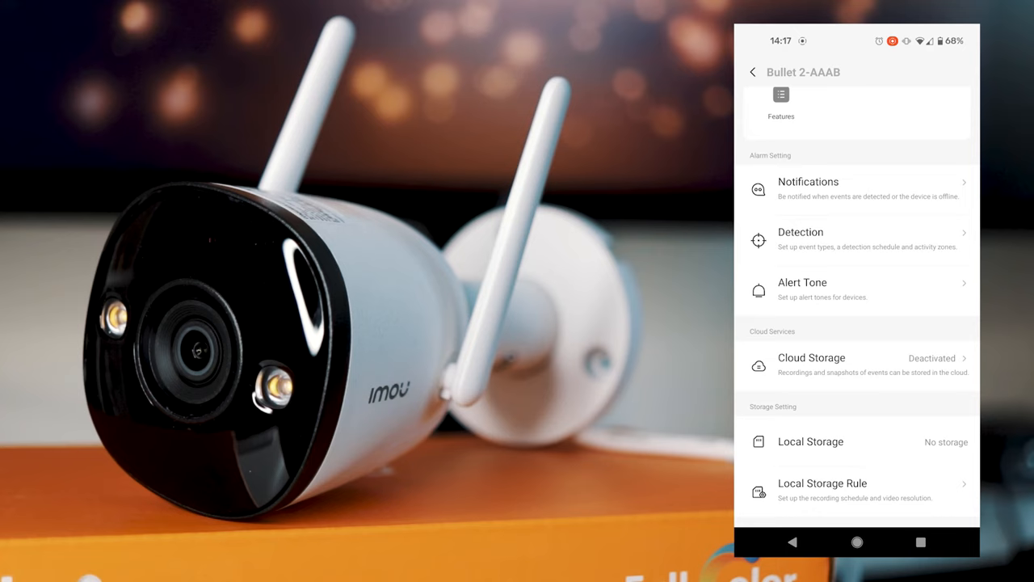
Review the Detection settings with motion and human detection enabled, then move on to Night Vision
scroll(down, 3)
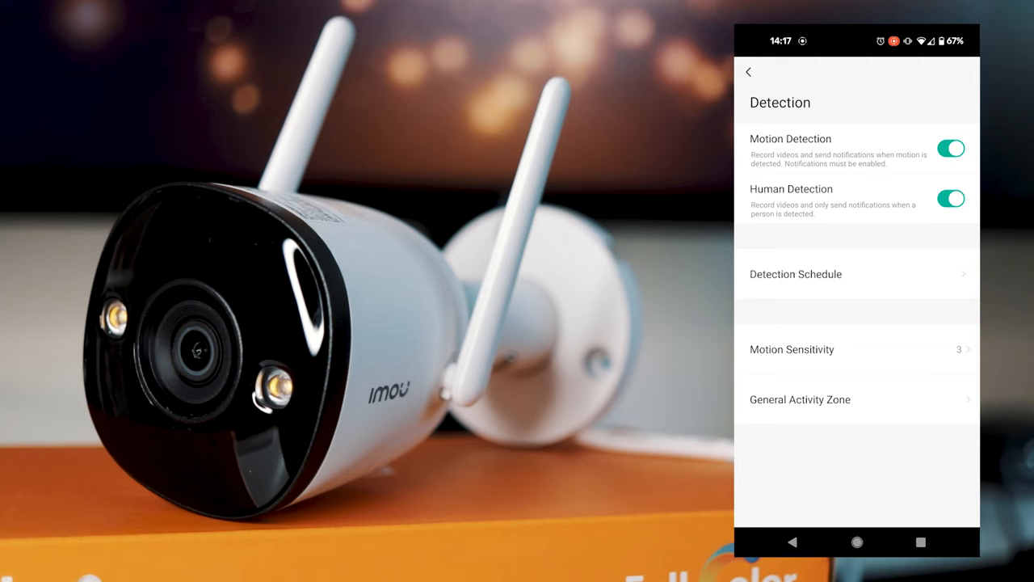
click(747, 71)
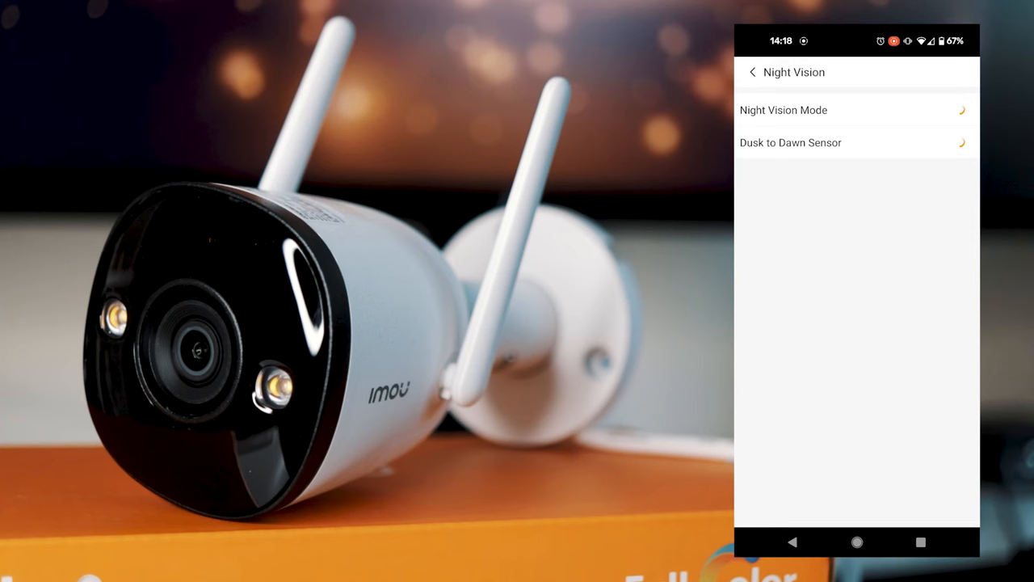
Review the More options showing status LED and device beep enabled, then go back to settings
click(751, 71)
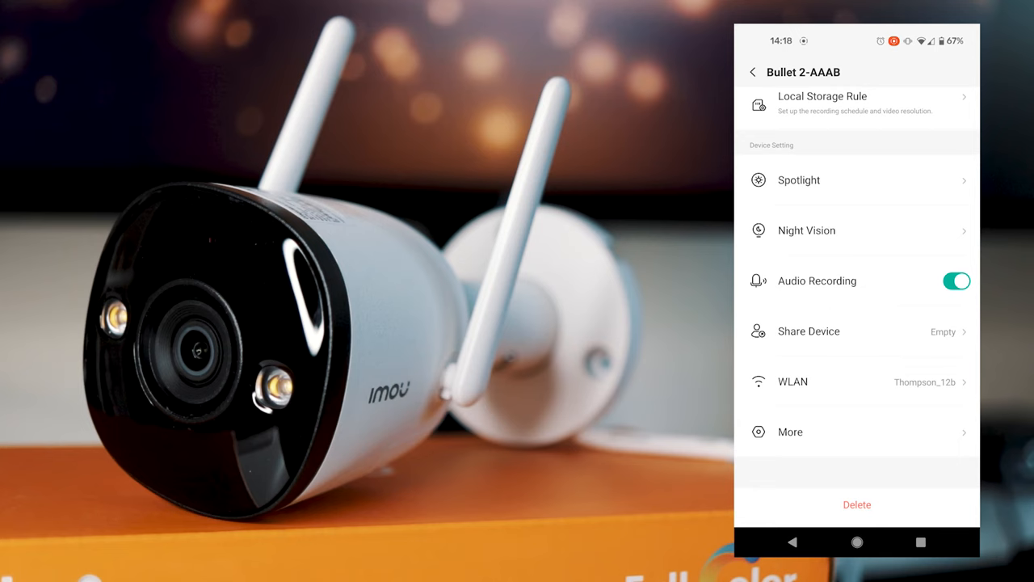
click(790, 432)
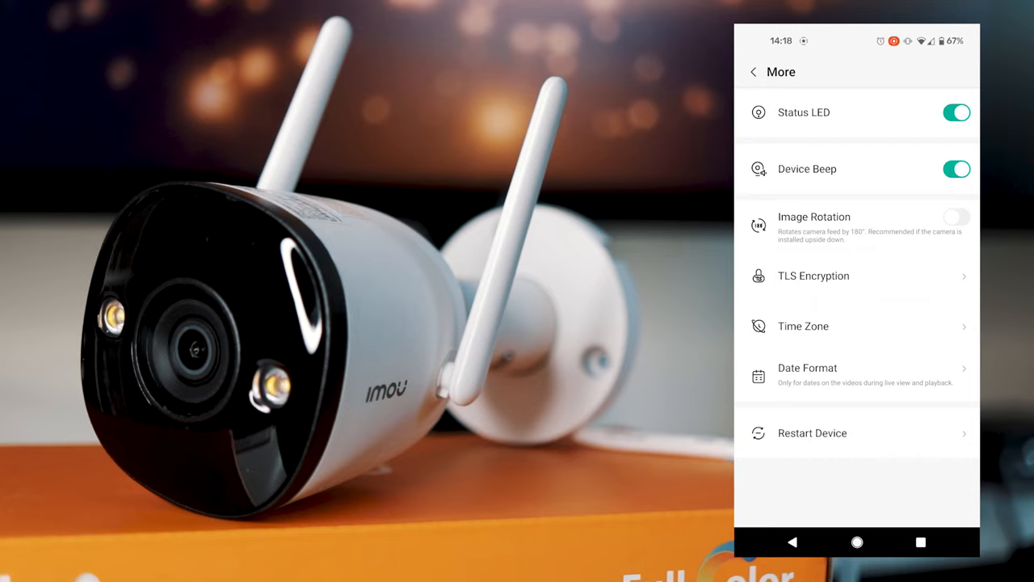
click(753, 71)
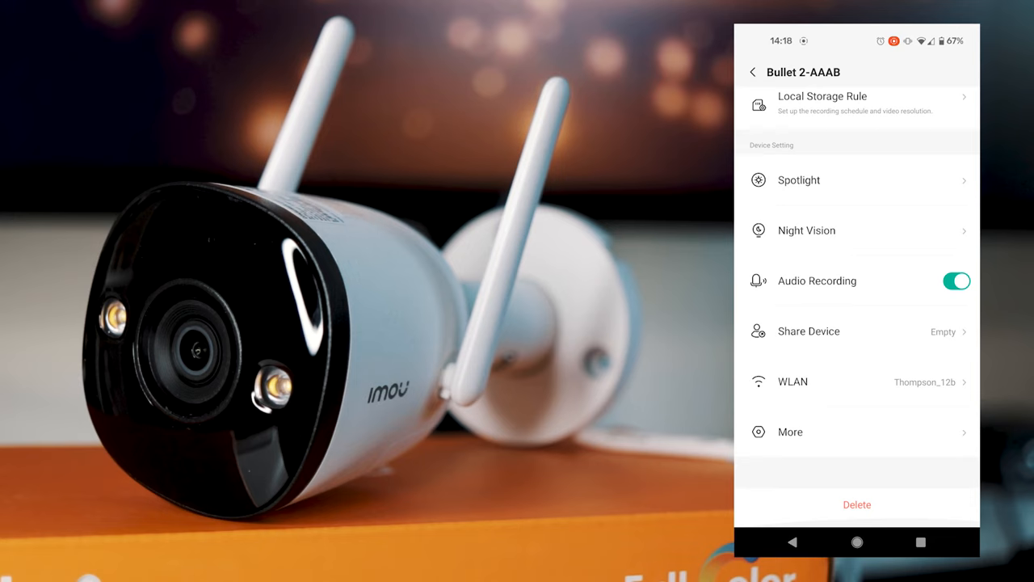